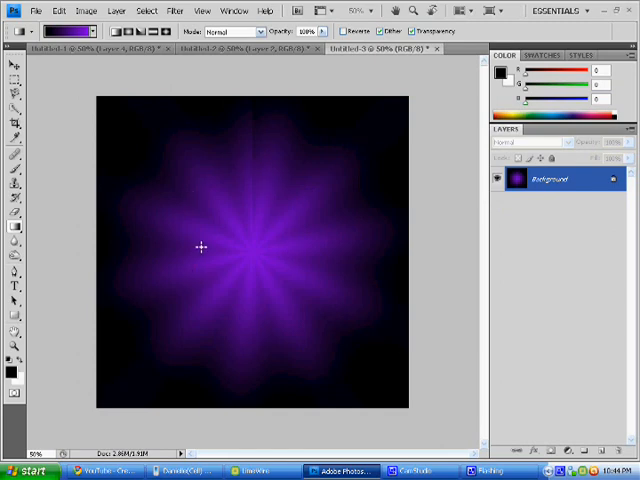
pyautogui.moveTo(230, 100)
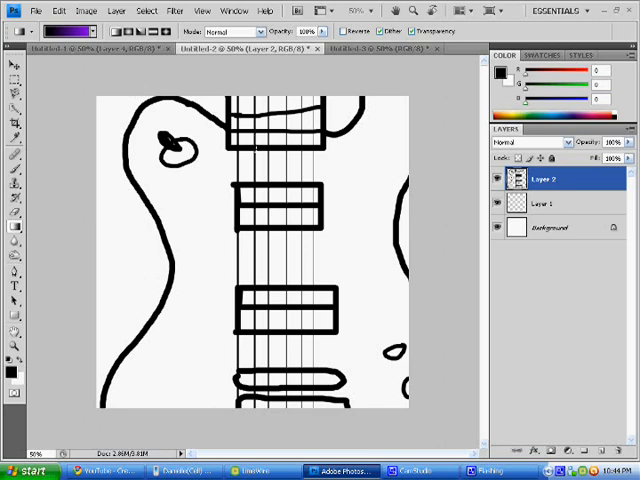
pyautogui.moveTo(350, 140)
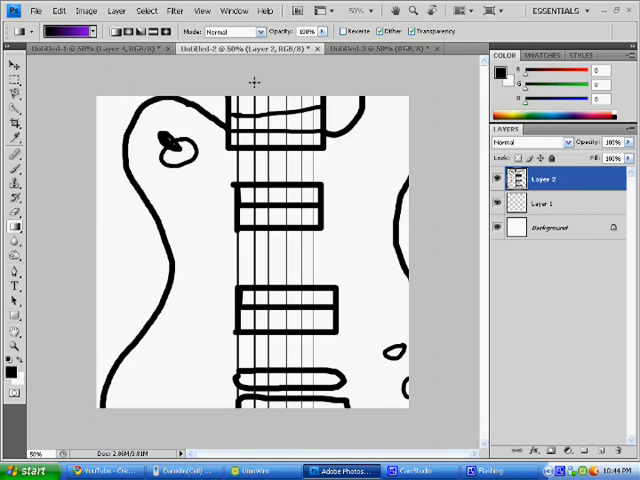
# Step: Select the inside of the guitar body with the Magic Wand
pyautogui.click(14, 96)
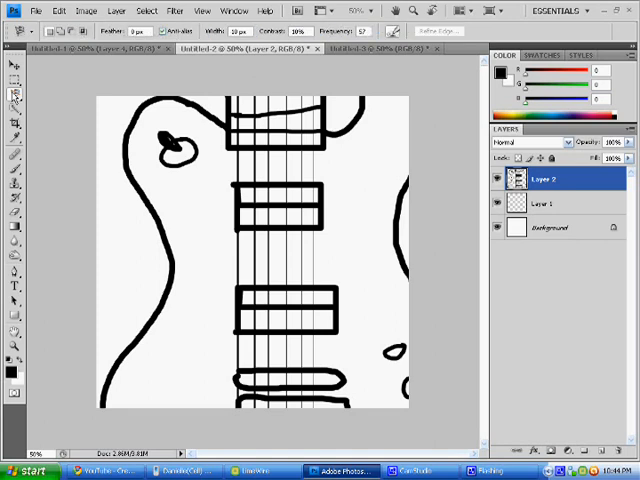
pyautogui.click(12, 98)
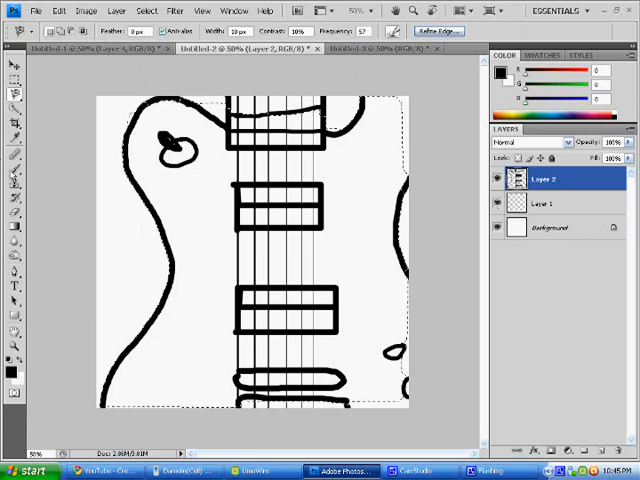
# Step: Target Layer 1 beneath the outline for the purple-to-black gradient fill
pyautogui.click(14, 258)
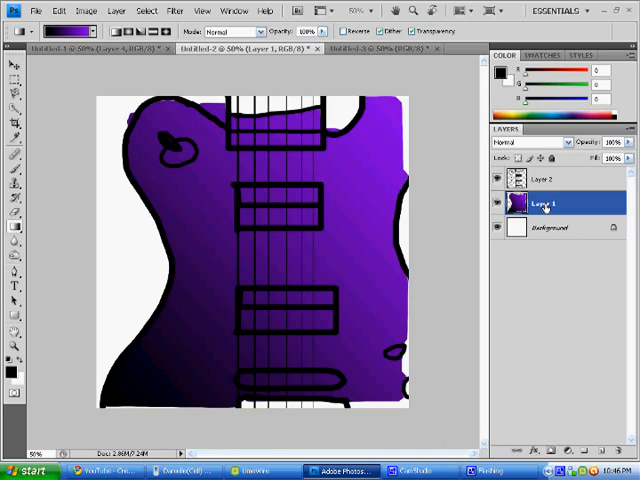
# Step: Bring up the Blending Options for the gradient-filled Layer 1
pyautogui.rightClick(544, 204)
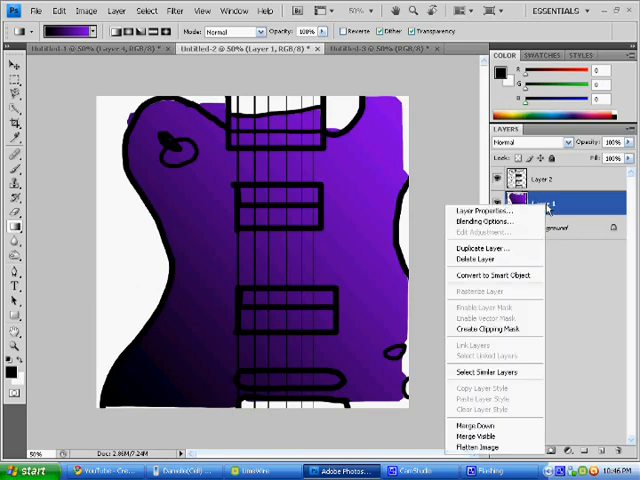
pyautogui.moveTo(488, 220)
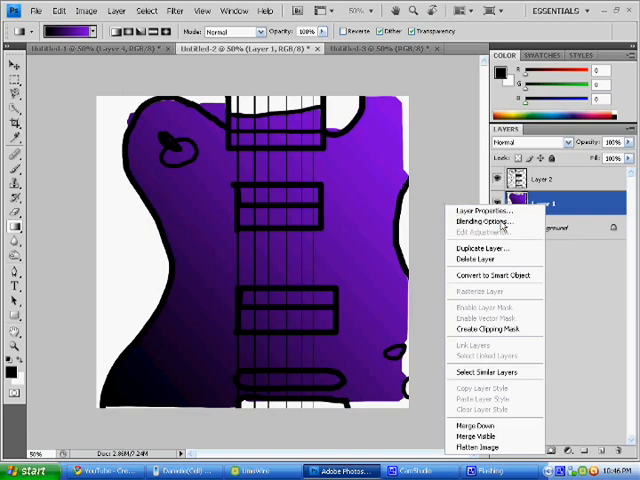
pyautogui.click(484, 210)
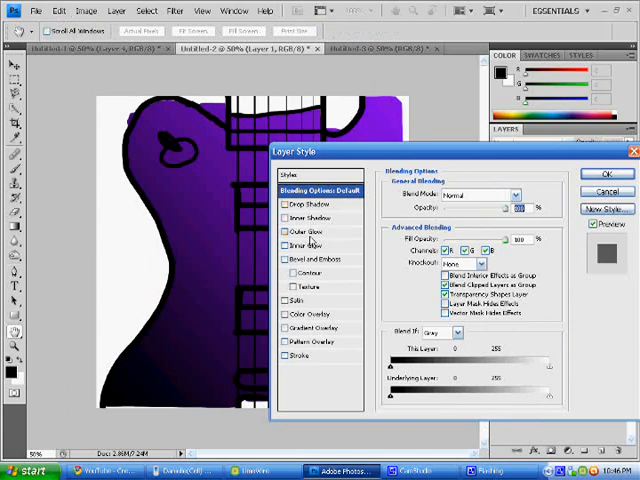
# Step: Add a black Inner Glow to the gradient body and apply it
pyautogui.click(298, 246)
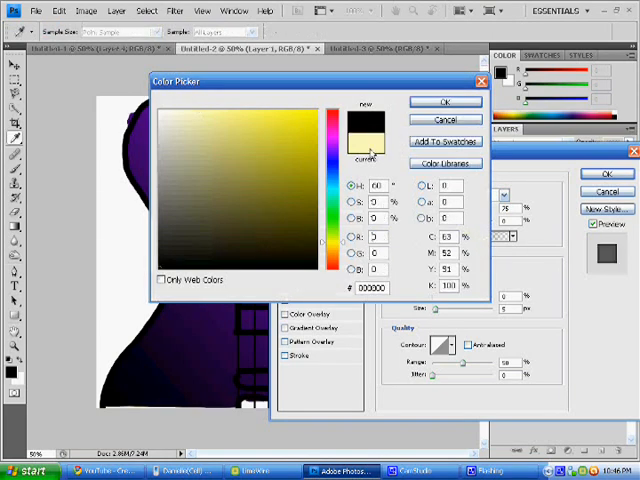
pyautogui.click(444, 102)
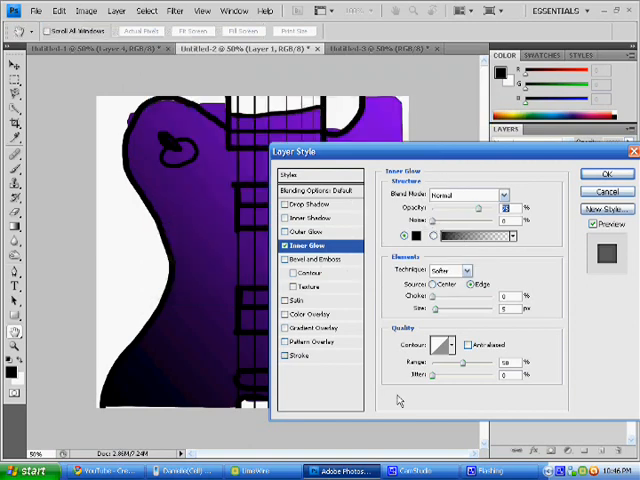
pyautogui.moveTo(432, 302)
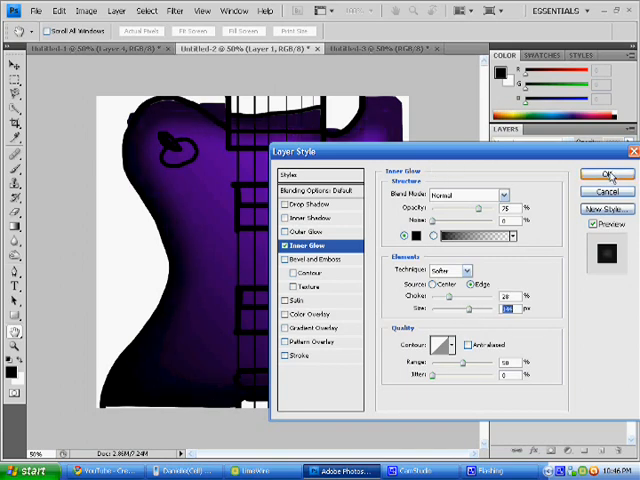
pyautogui.click(598, 174)
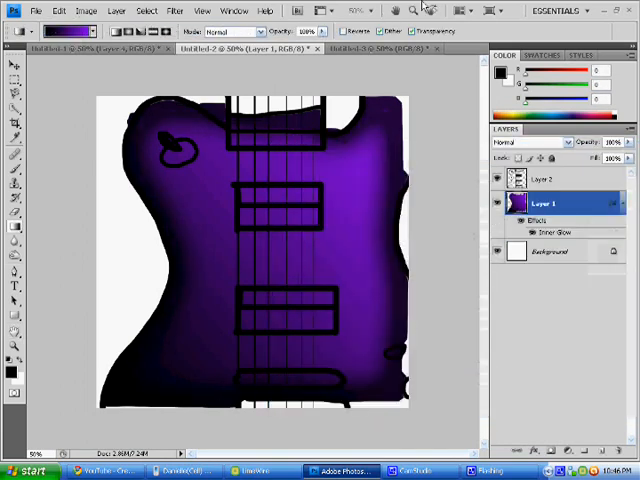